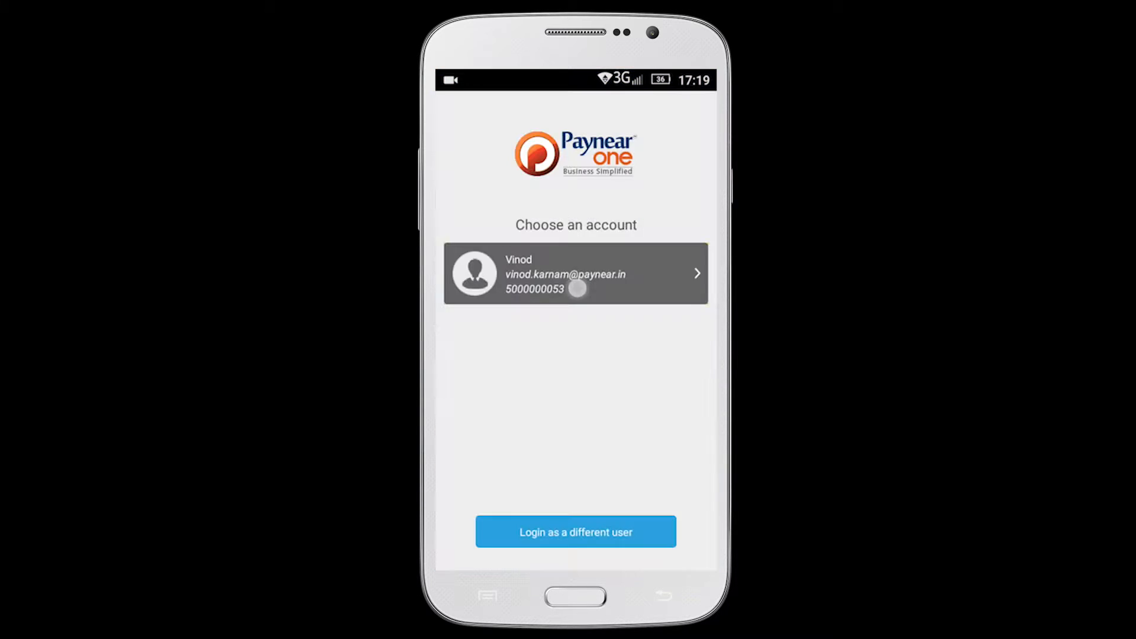
Log in with the saved merchant account on the Choose an account screen
click(575, 274)
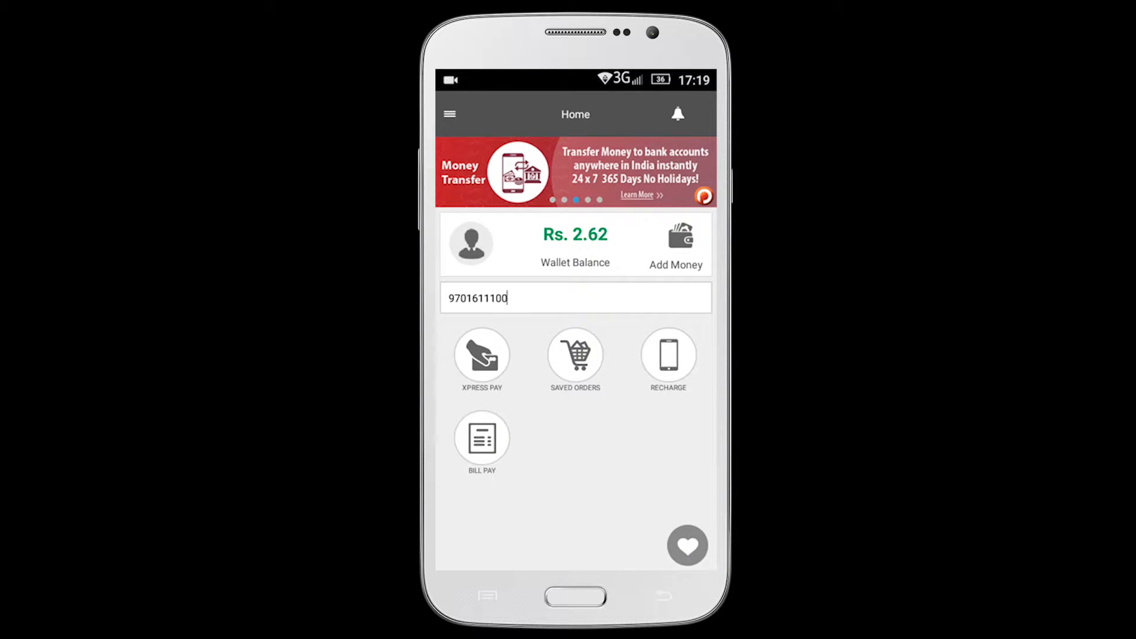
Start an Xpress Pay sale and enter the customer's name
click(481, 354)
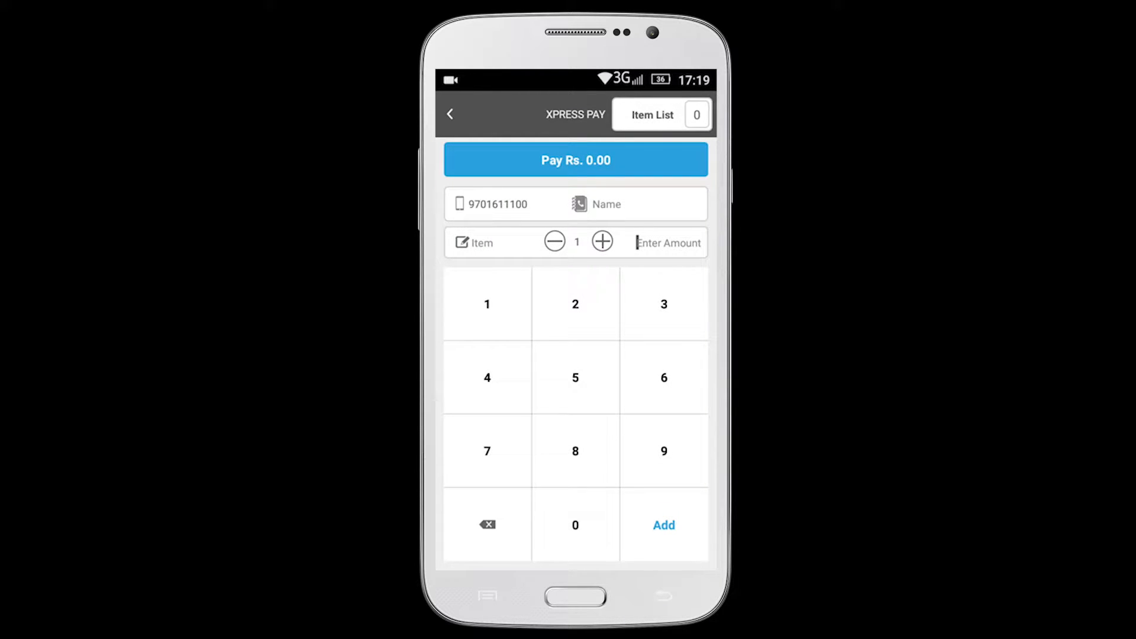
click(608, 204)
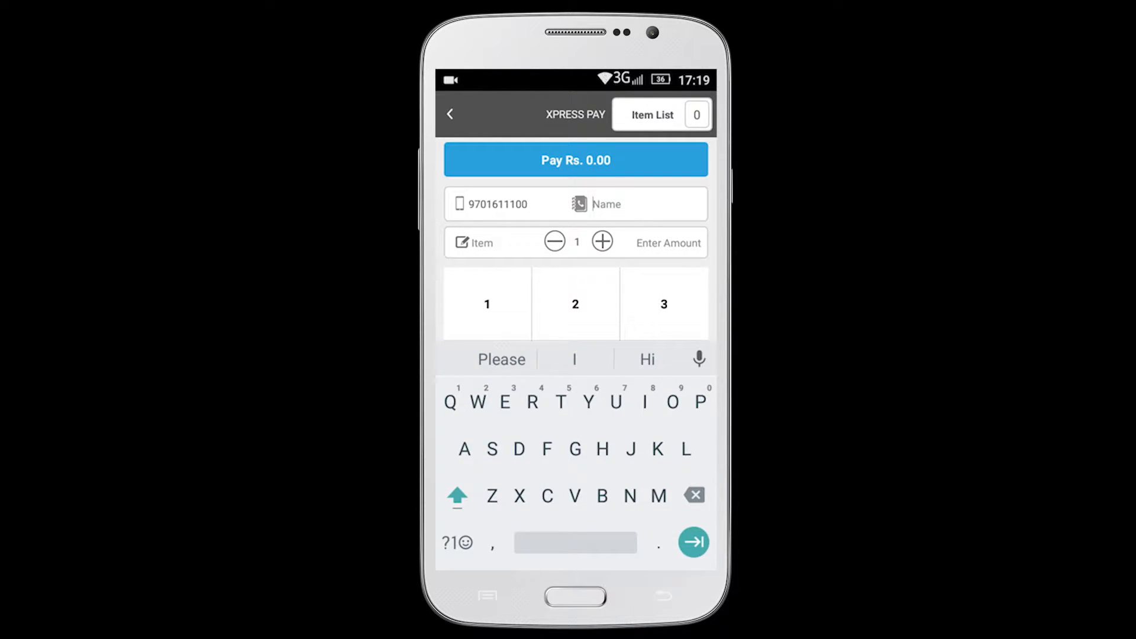
text(aj)
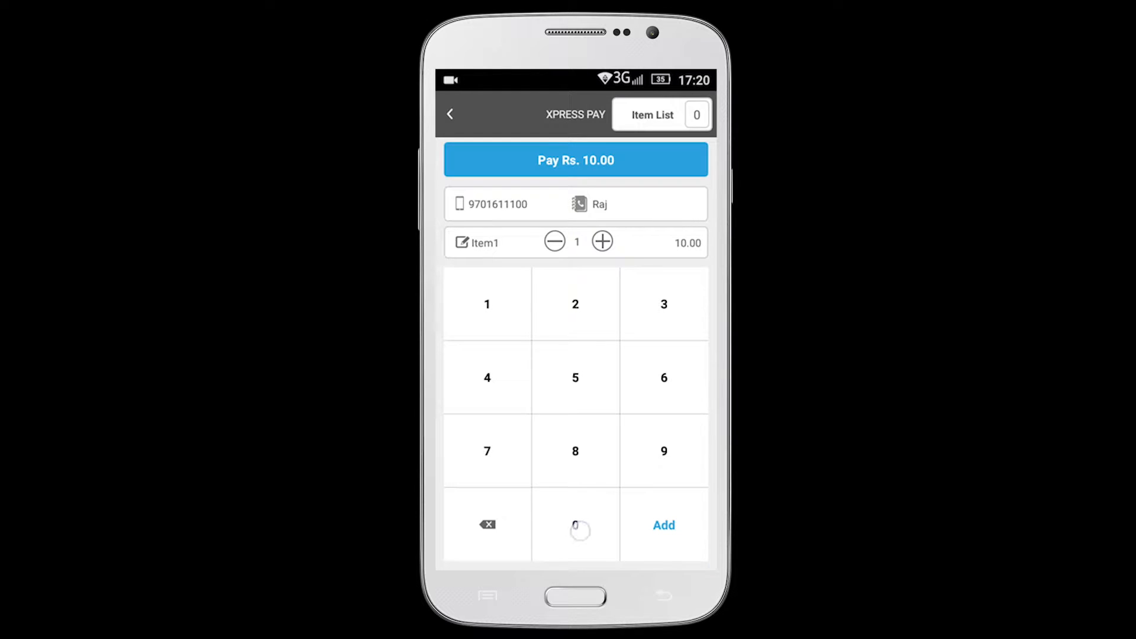
Enter Item1 at Rs. 100 with quantity 2 and add it to the order
click(575, 531)
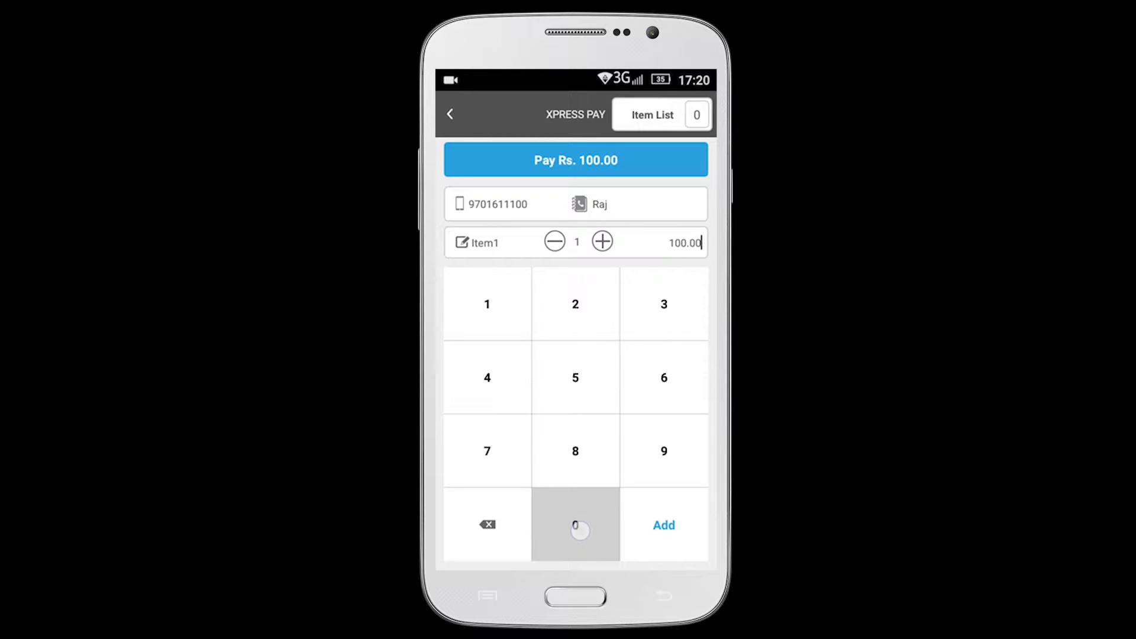
click(576, 525)
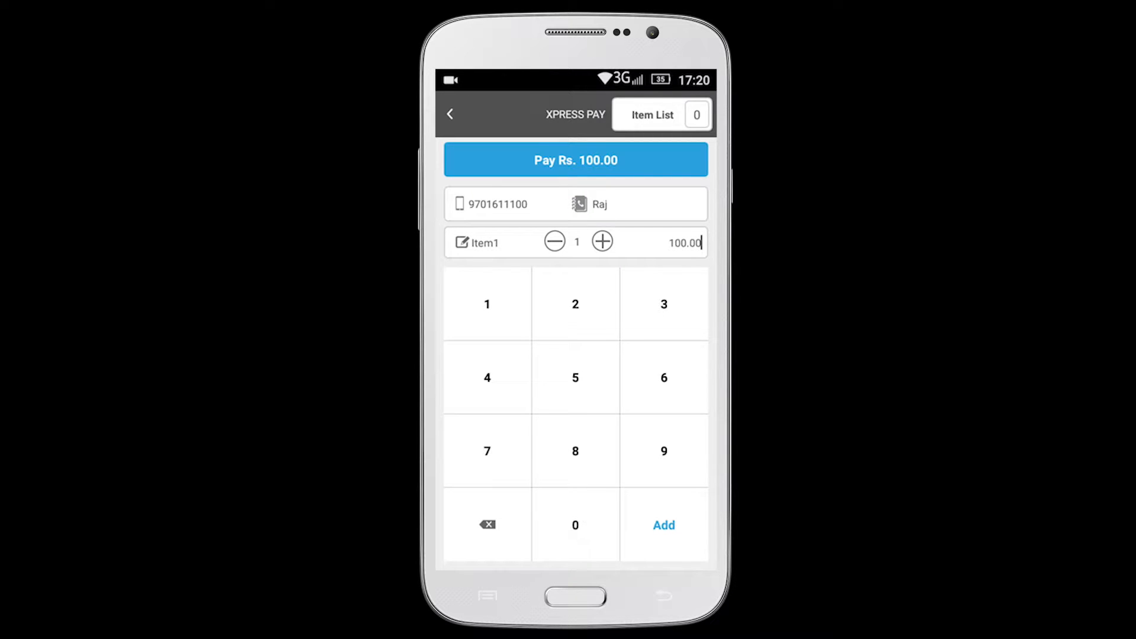
click(601, 241)
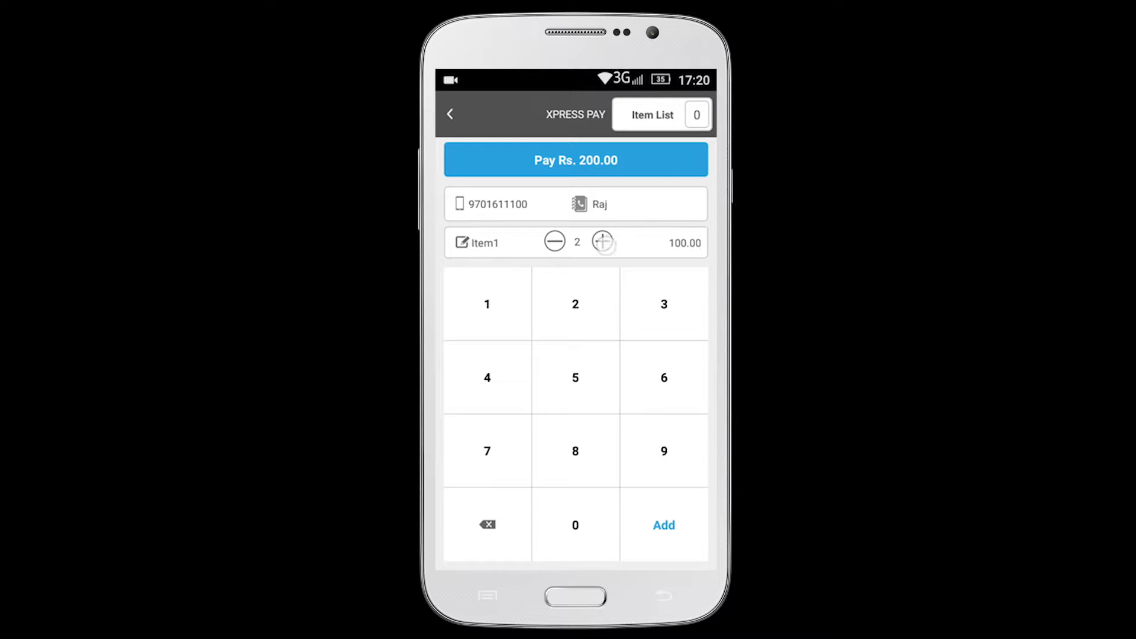
click(602, 242)
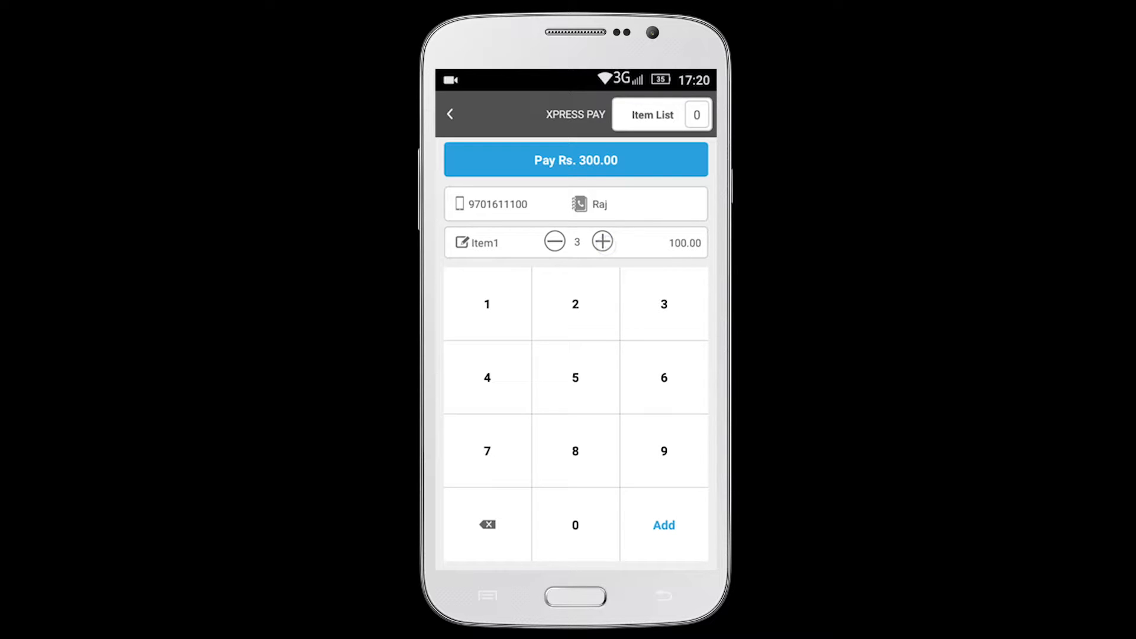
click(685, 242)
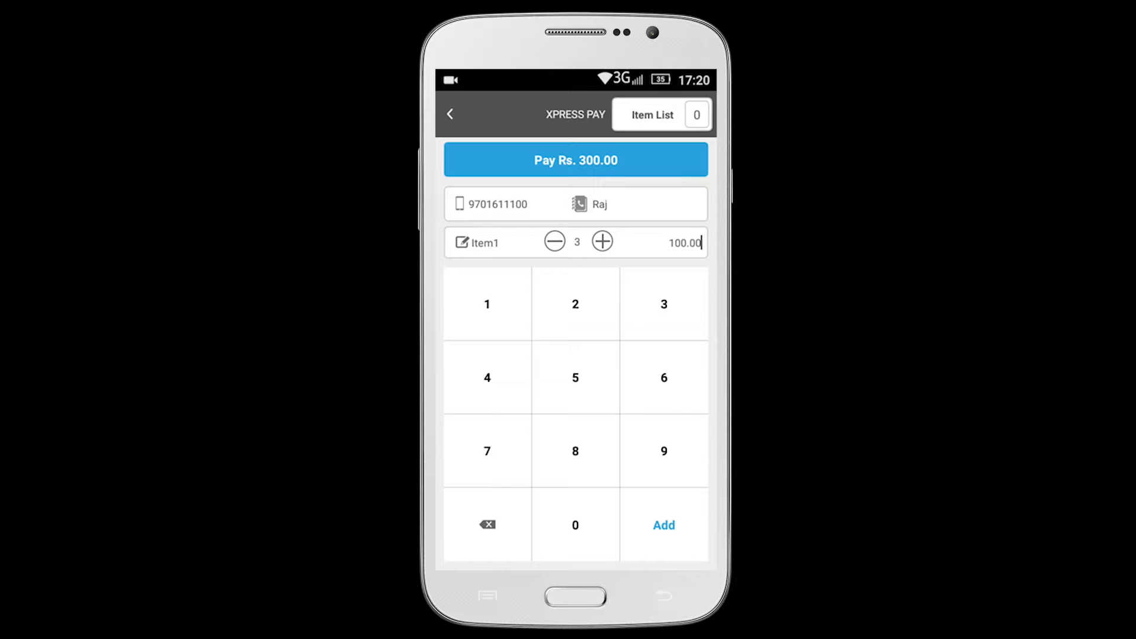
click(554, 241)
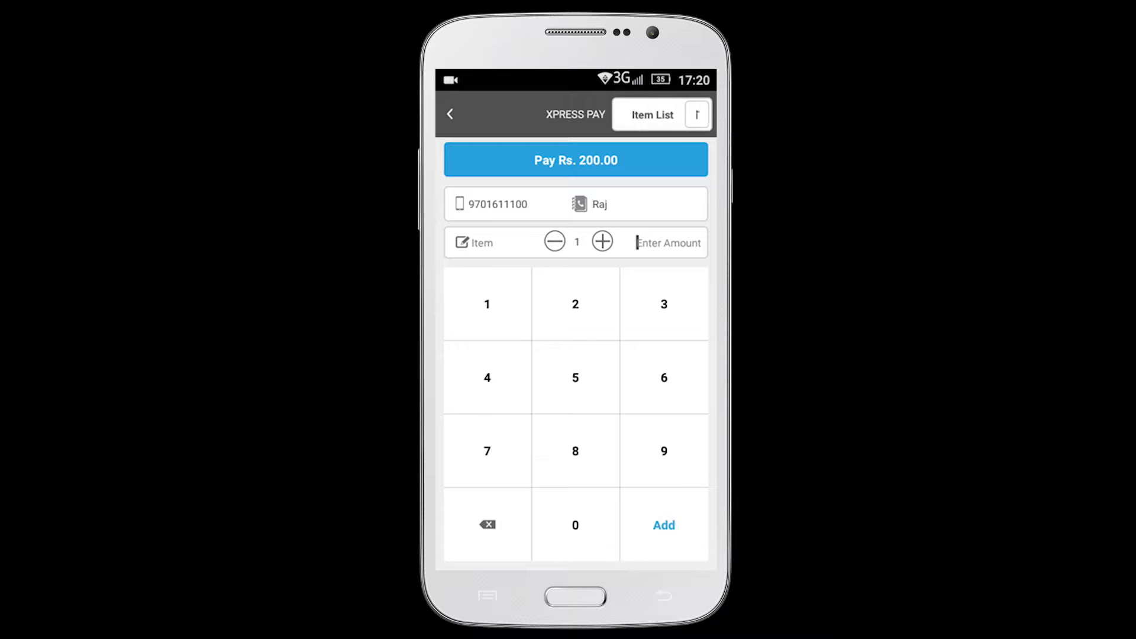
Key in Rs. 100 for Item2 and add it to the order
click(491, 243)
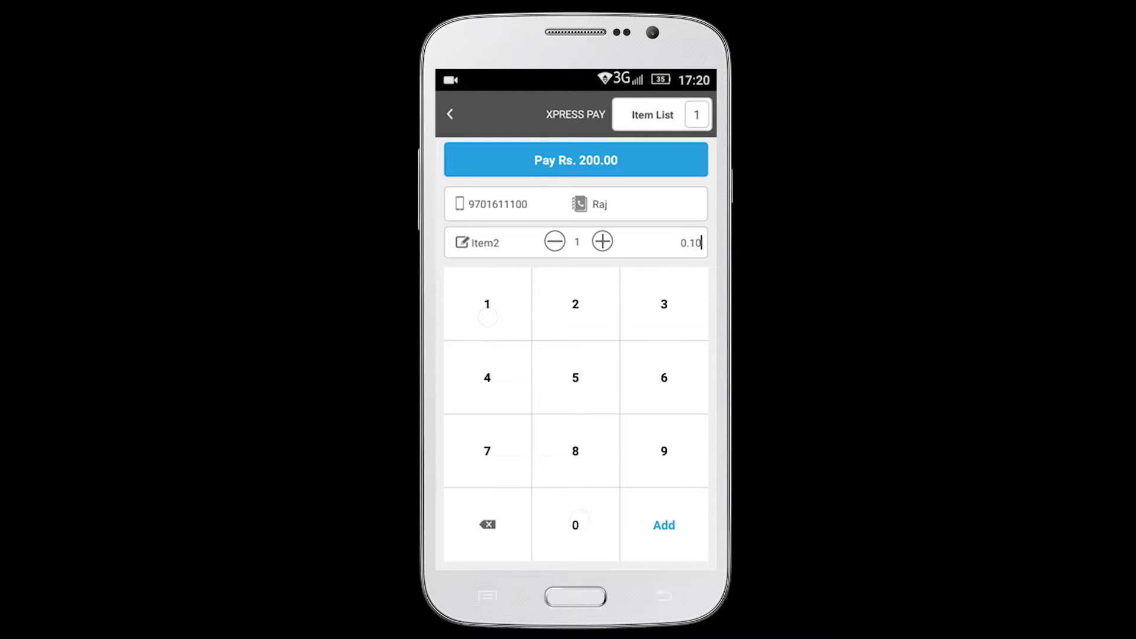
click(664, 525)
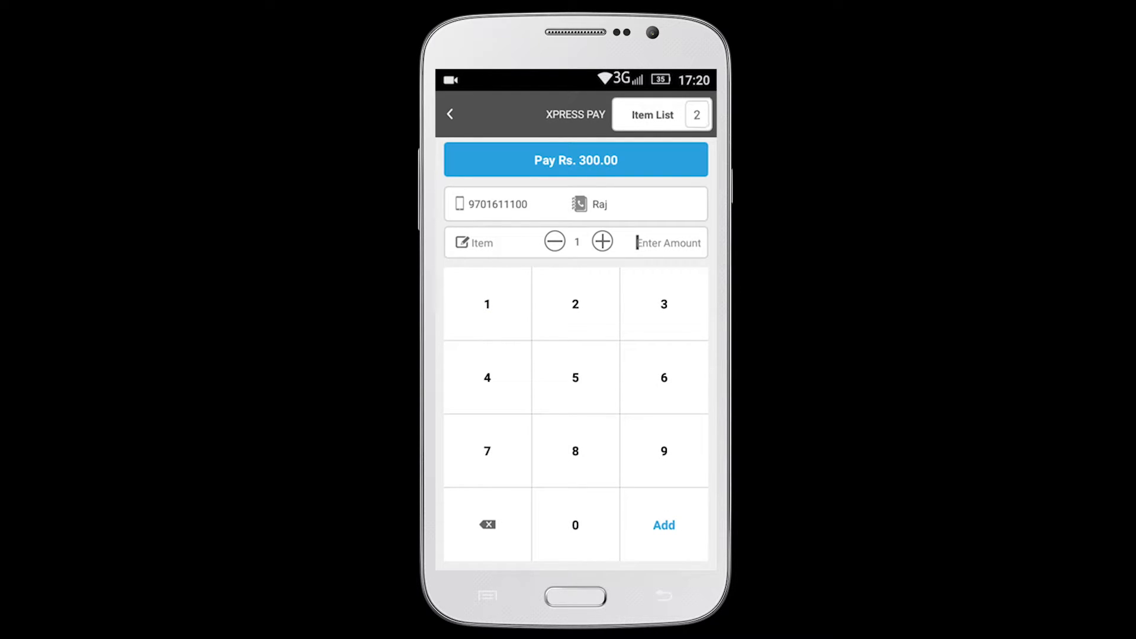
click(661, 114)
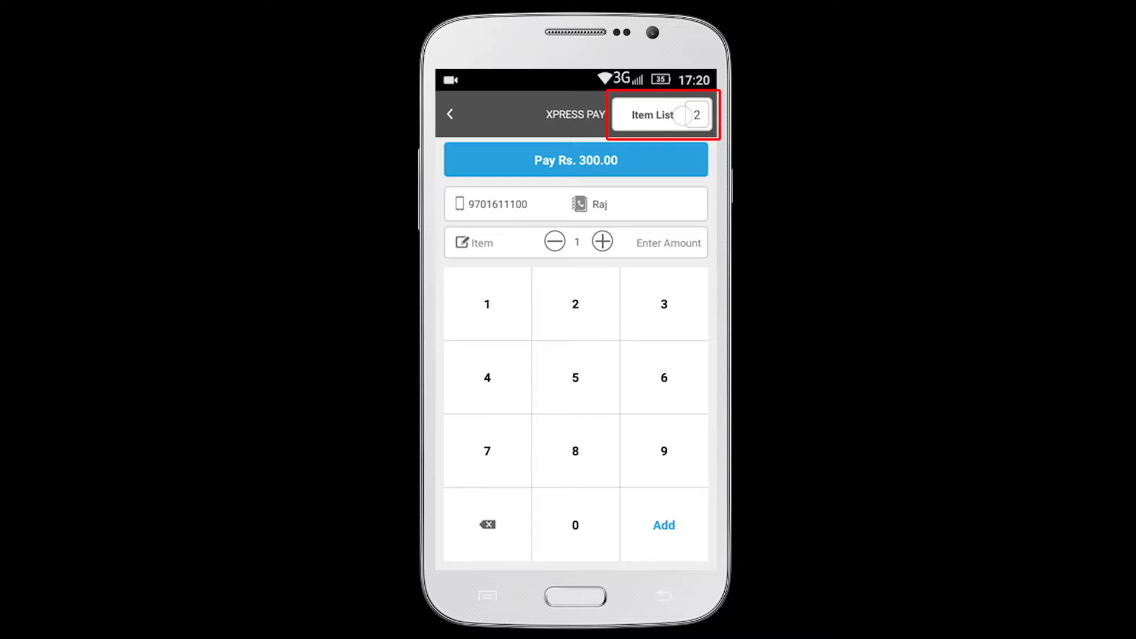
In the item list, adjust Item1's quantity with plus and minus until it is 2
click(662, 114)
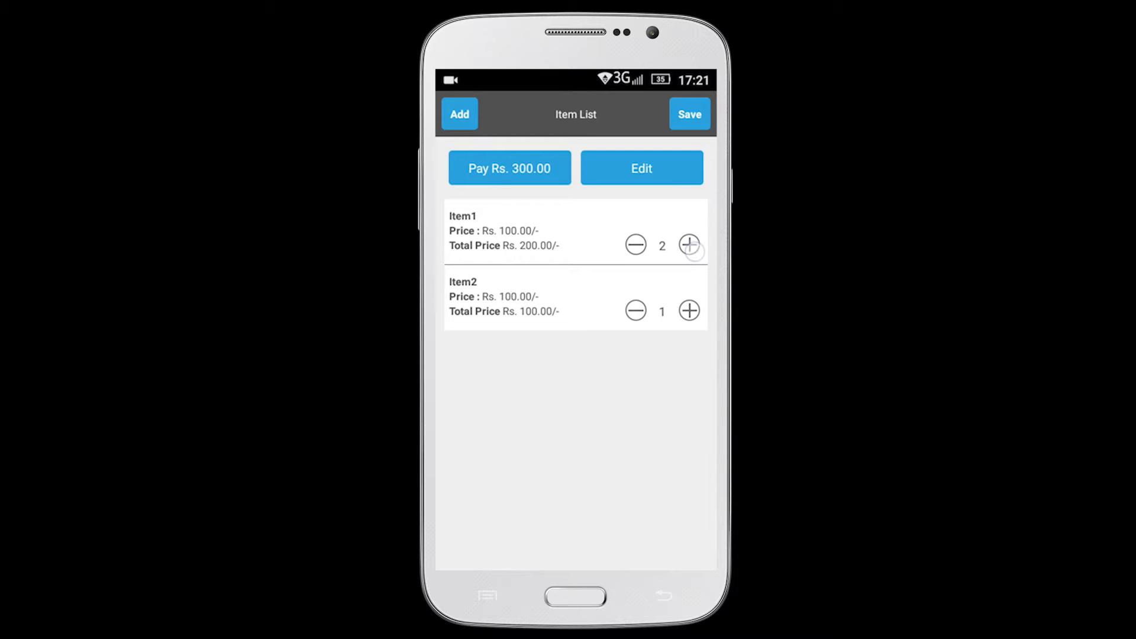
click(689, 245)
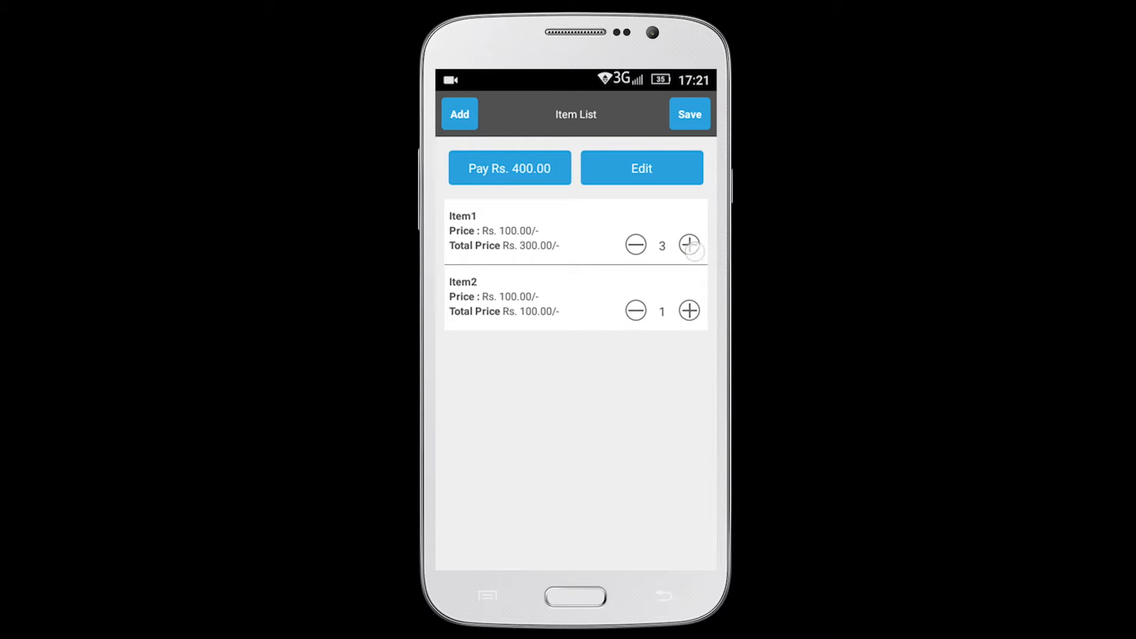
click(689, 245)
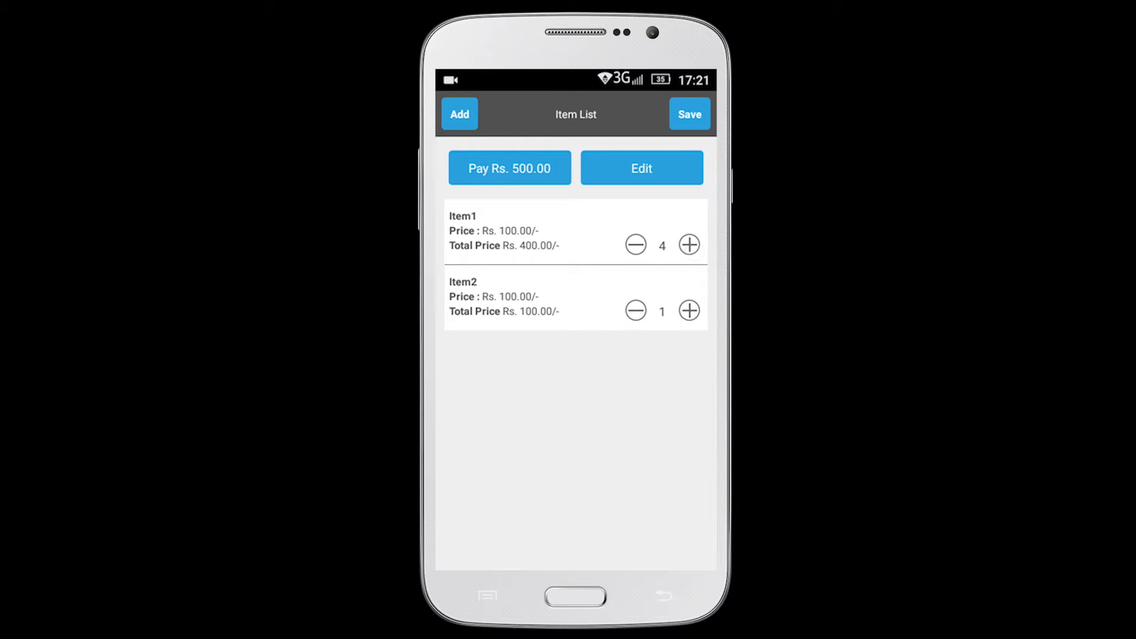
click(636, 244)
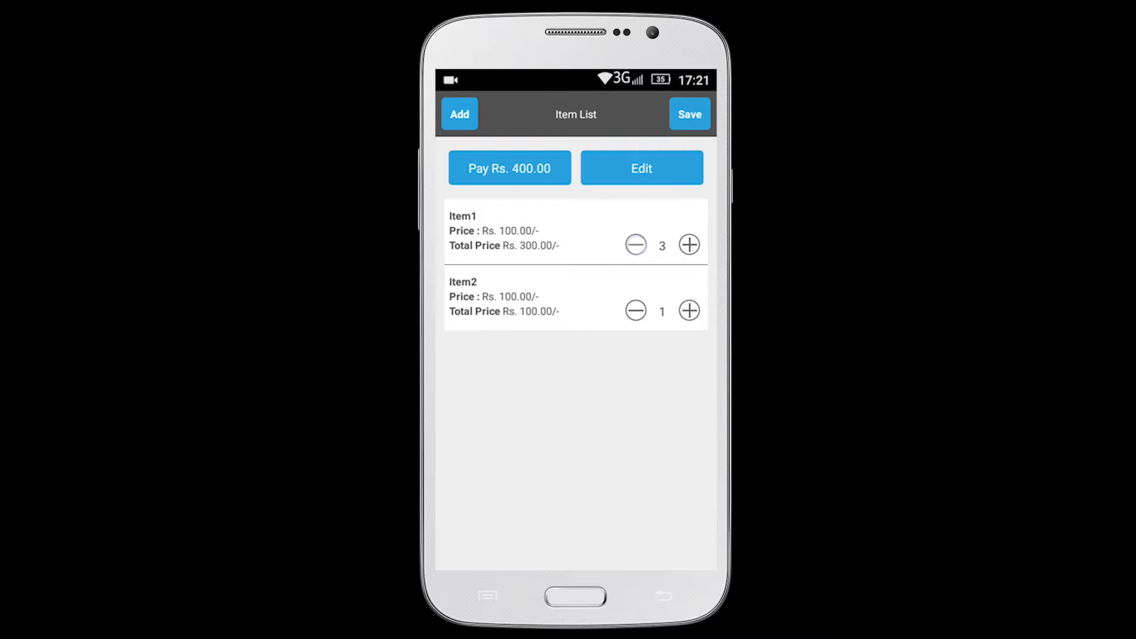
click(459, 114)
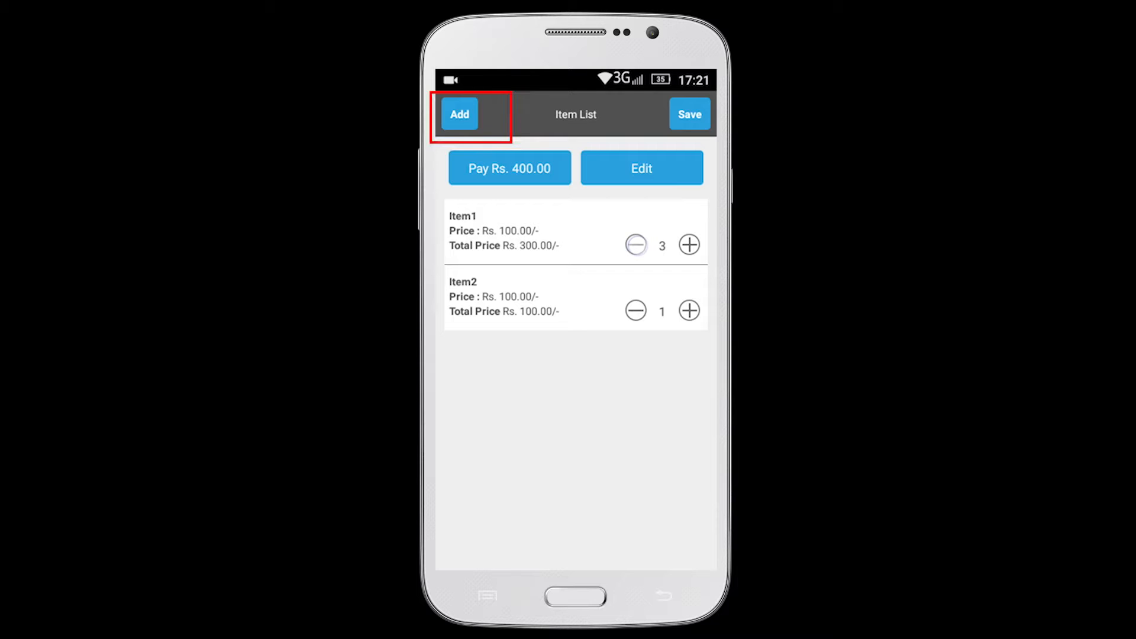
click(635, 245)
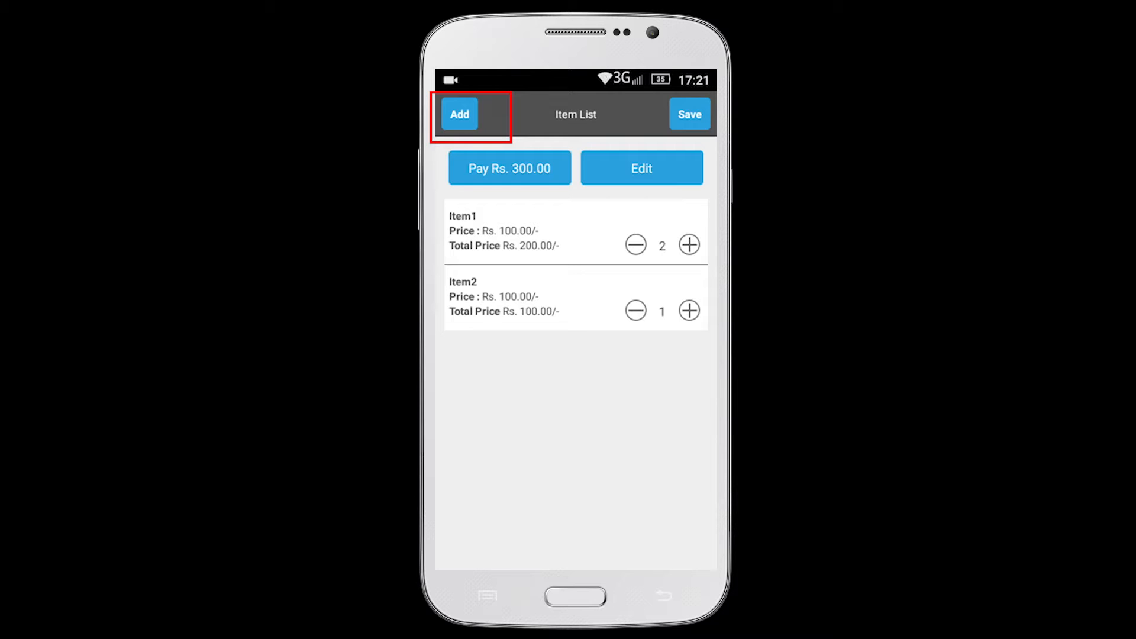
click(641, 168)
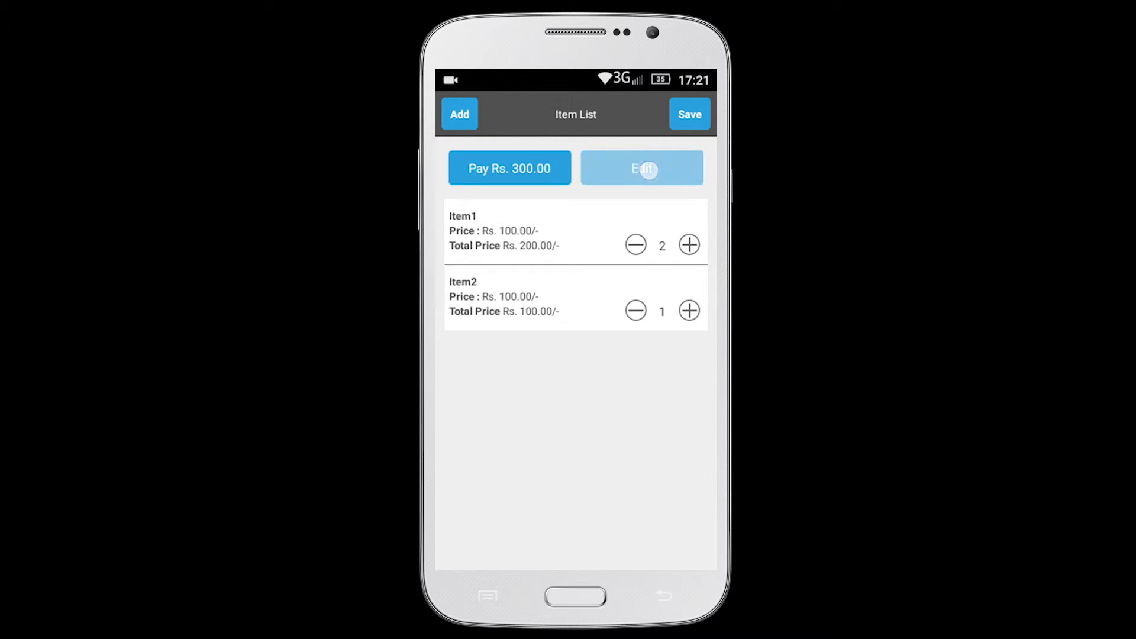
Edit the order to keep only Item1 and update it to Rs. 100.00
click(642, 168)
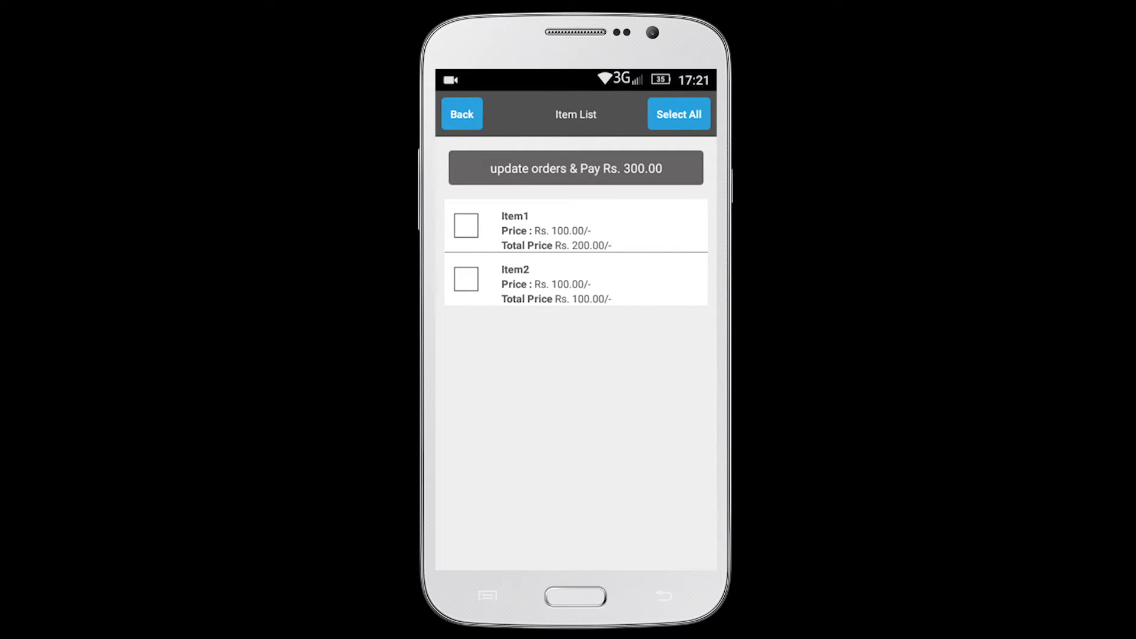
click(466, 225)
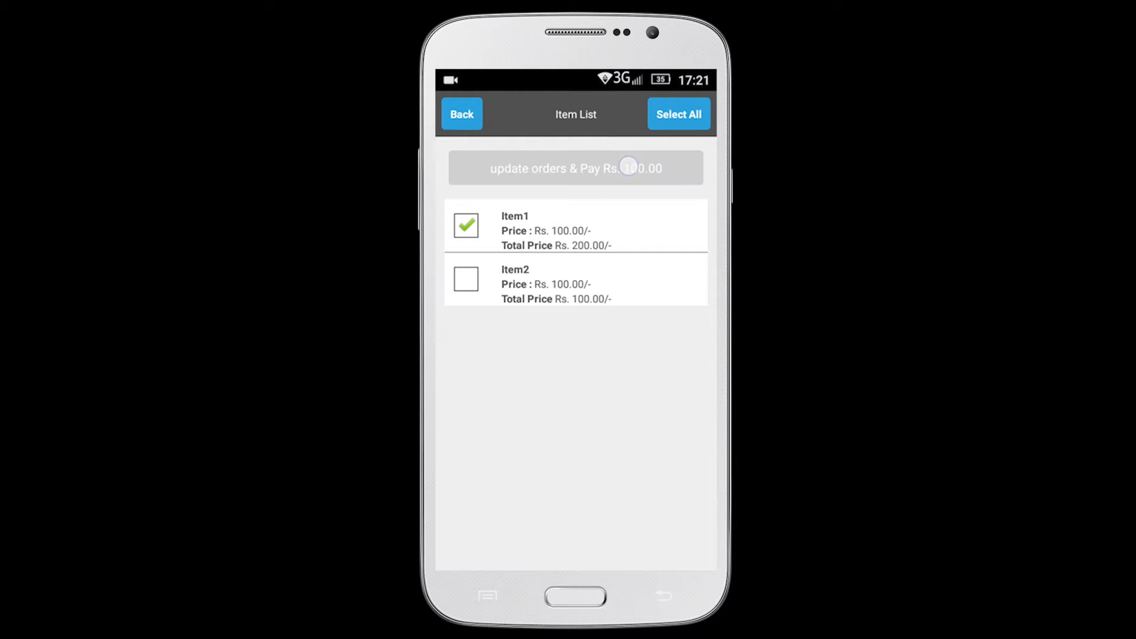
click(575, 168)
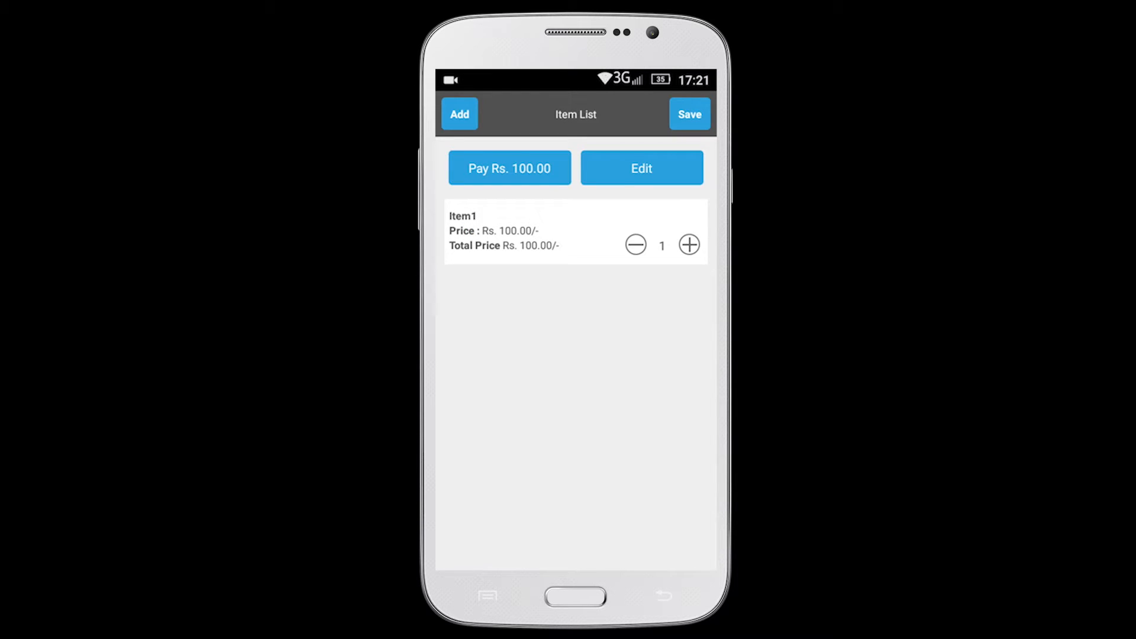
Pay Rs. 100.00 for the order and choose a payment mode
click(515, 173)
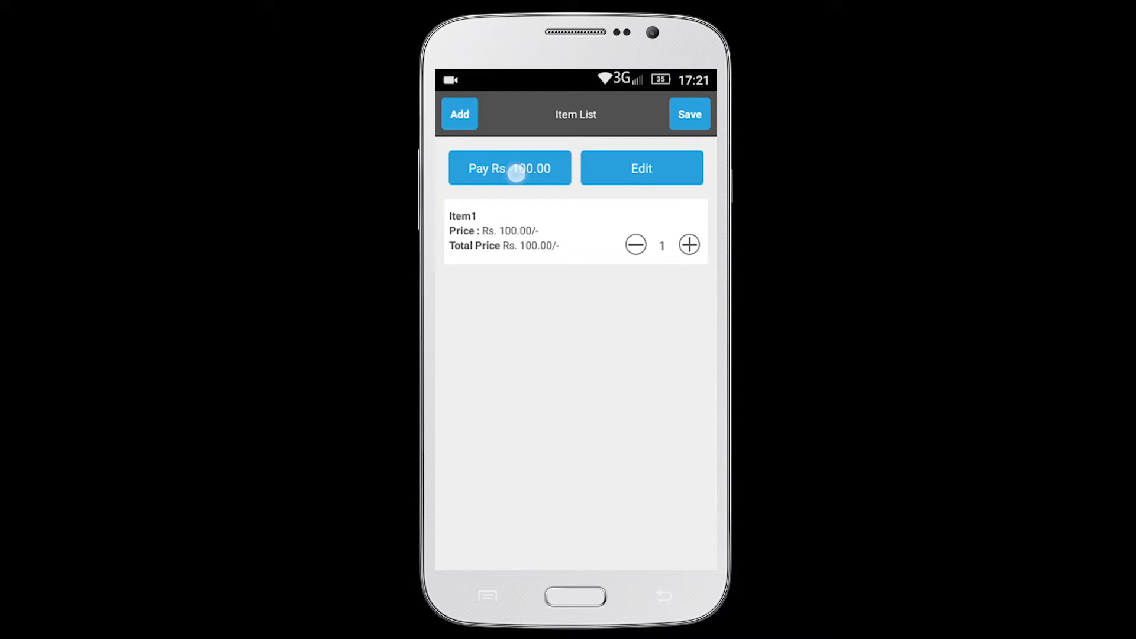
click(514, 169)
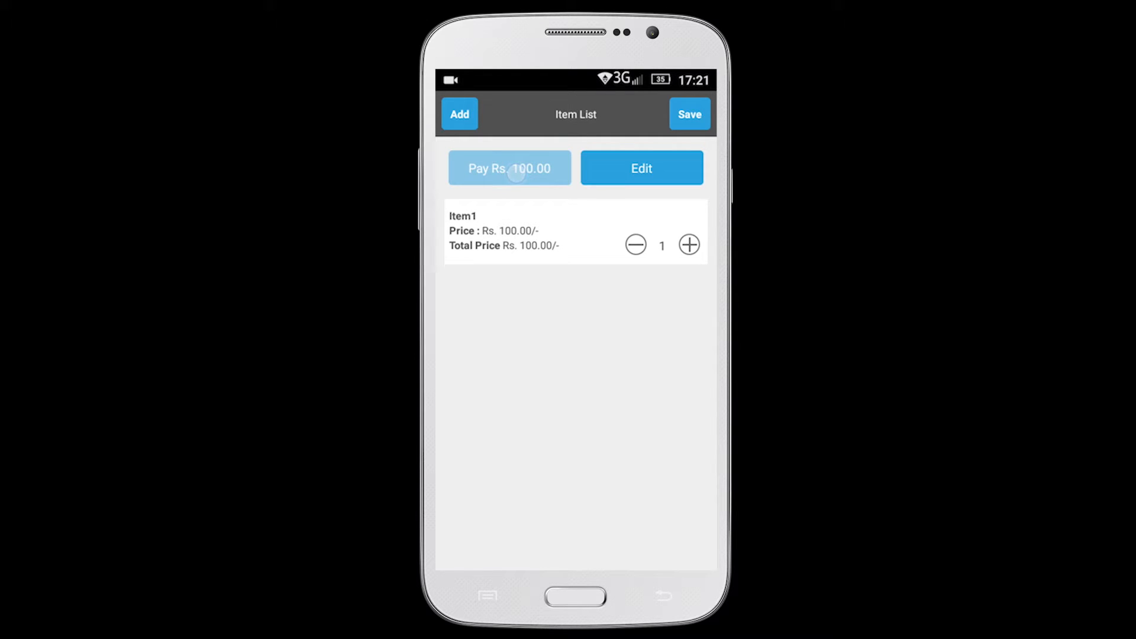
click(510, 168)
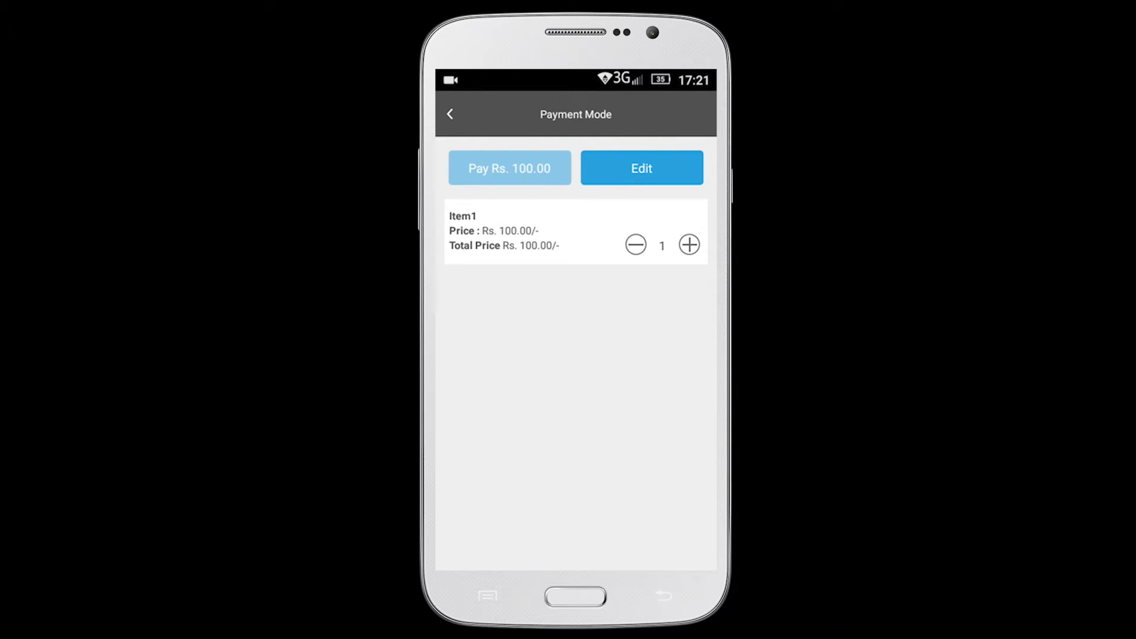
click(509, 167)
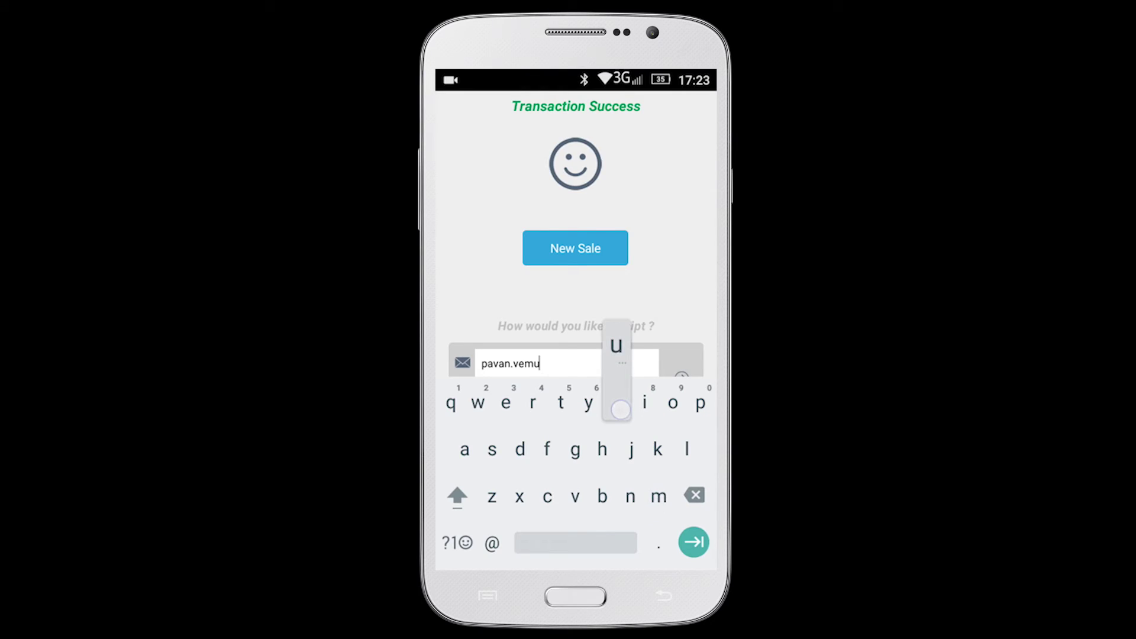
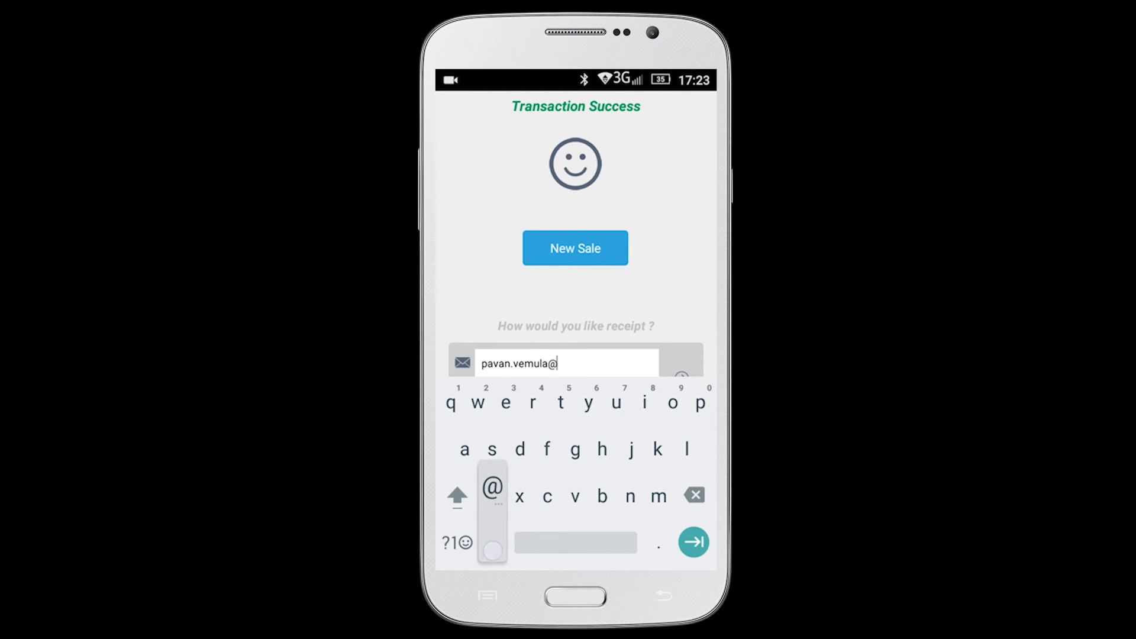
Type the customer's email address into the email receipt field
click(700, 402)
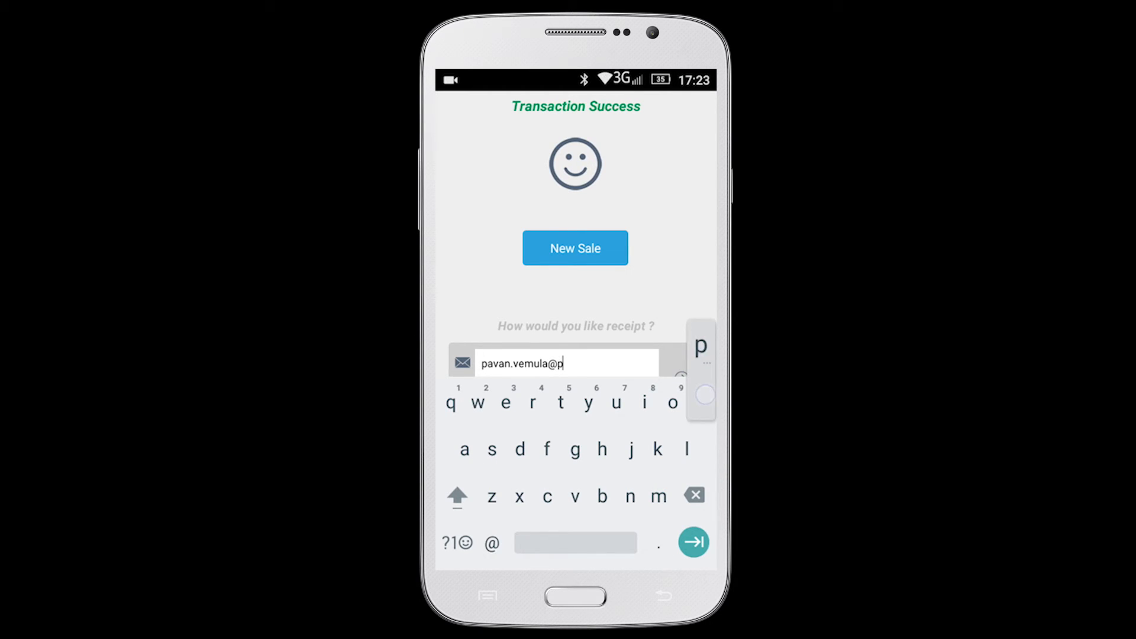
text(ayne)
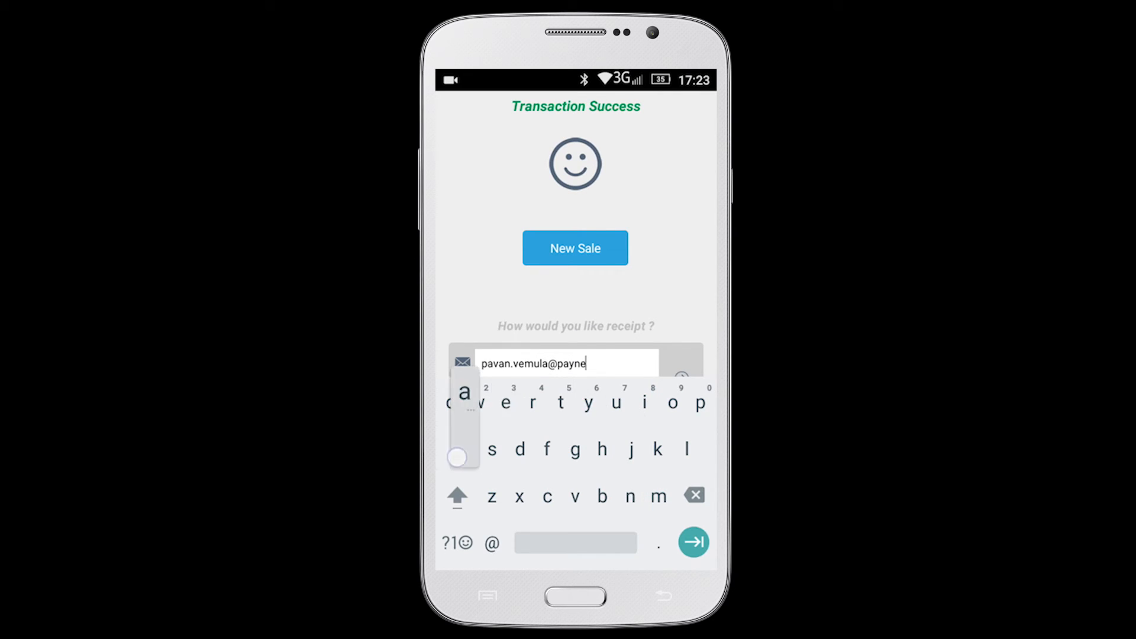
text(ar.on)
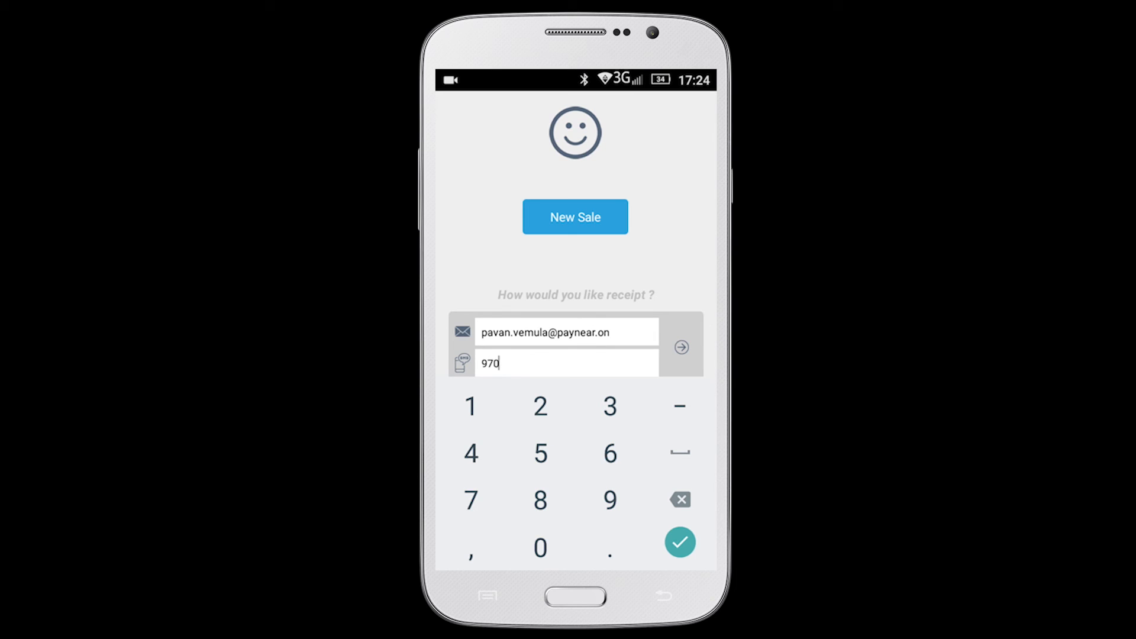
Enter digits of the customer's mobile number in the SMS receipt field
click(609, 454)
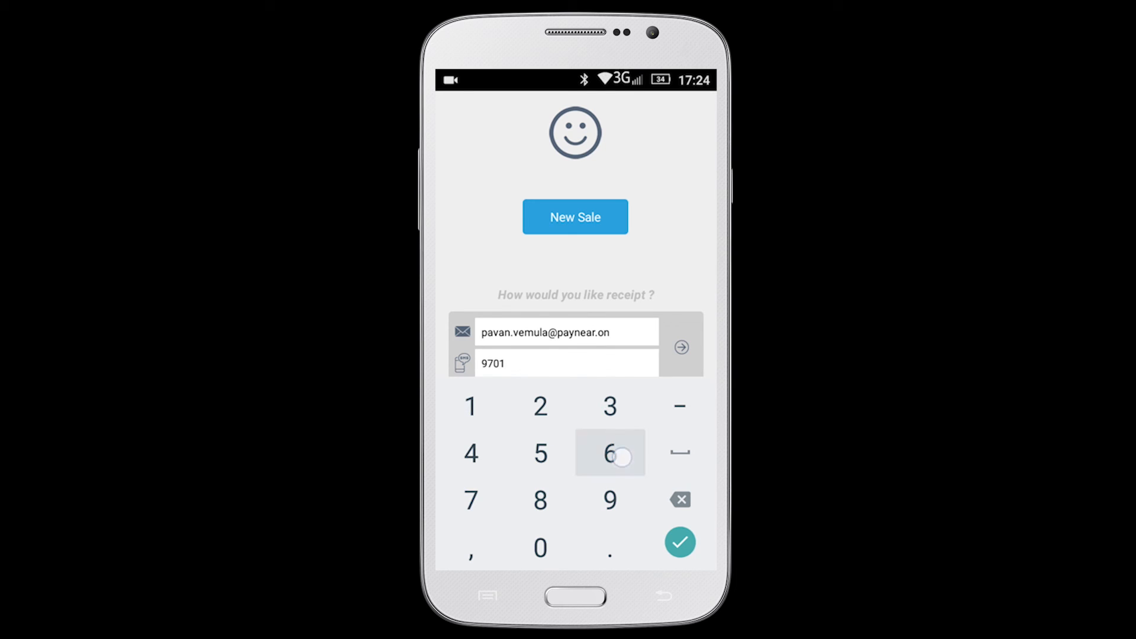
click(471, 406)
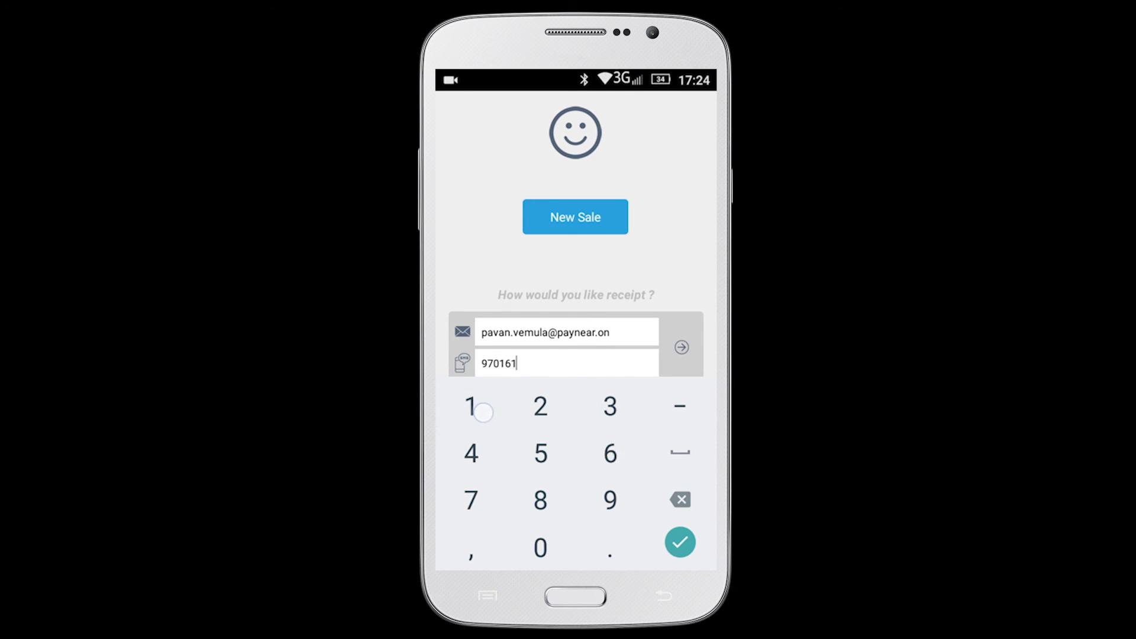
click(541, 548)
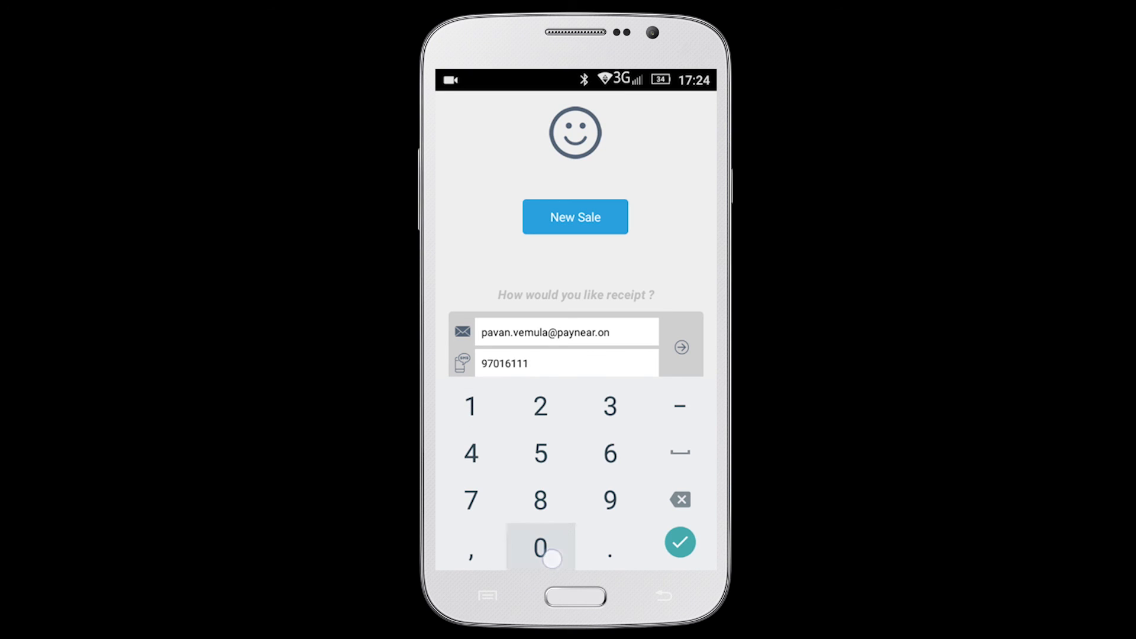